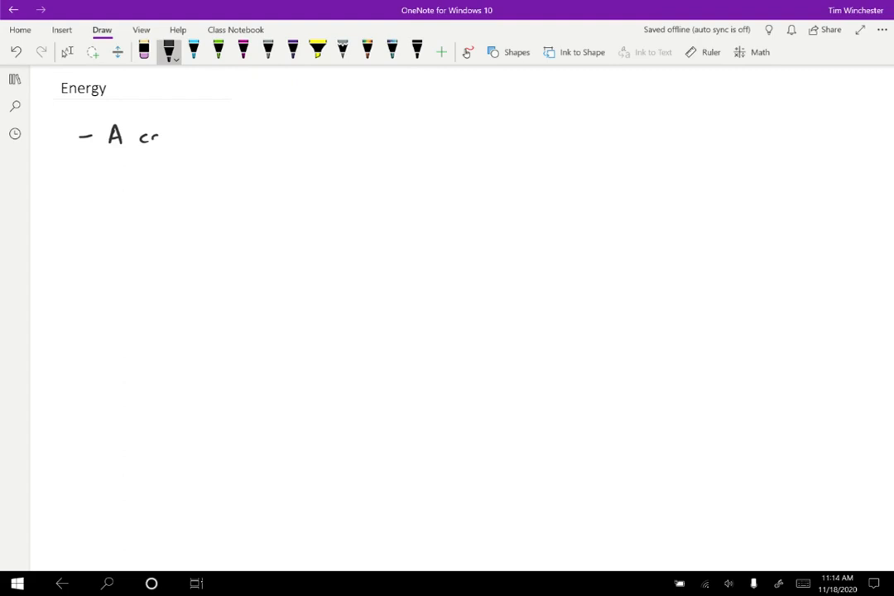
Handwrite 'A conserved quantity (conditions?)' as the first bullet below the Energy title.
left_click_drag(149, 136, 281, 139)
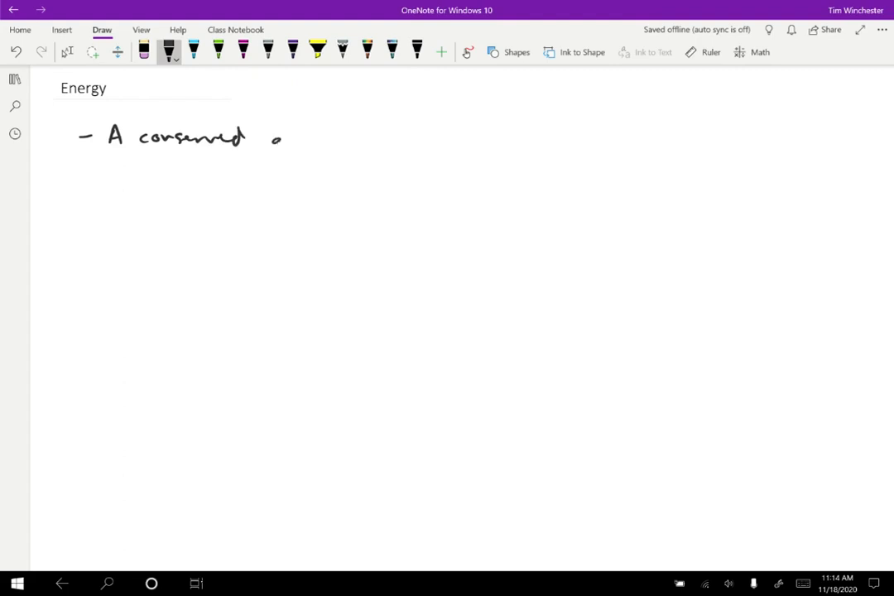
left_click_drag(268, 146, 368, 146)
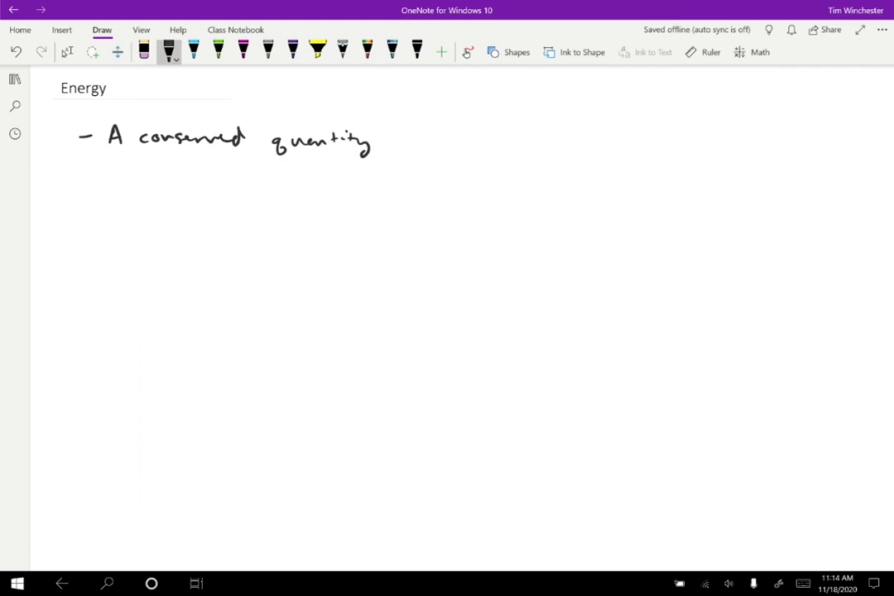
left_click_drag(414, 132, 454, 139)
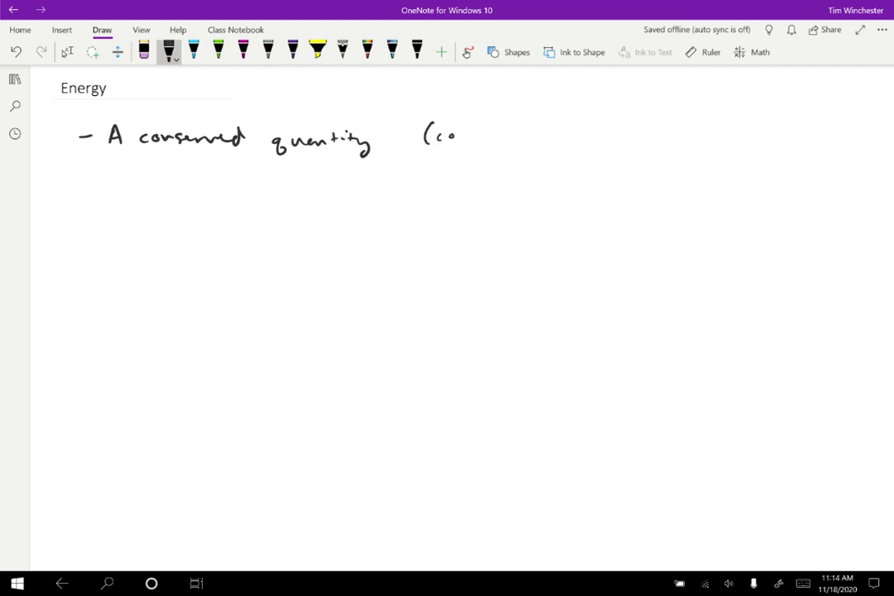
left_click_drag(446, 136, 488, 136)
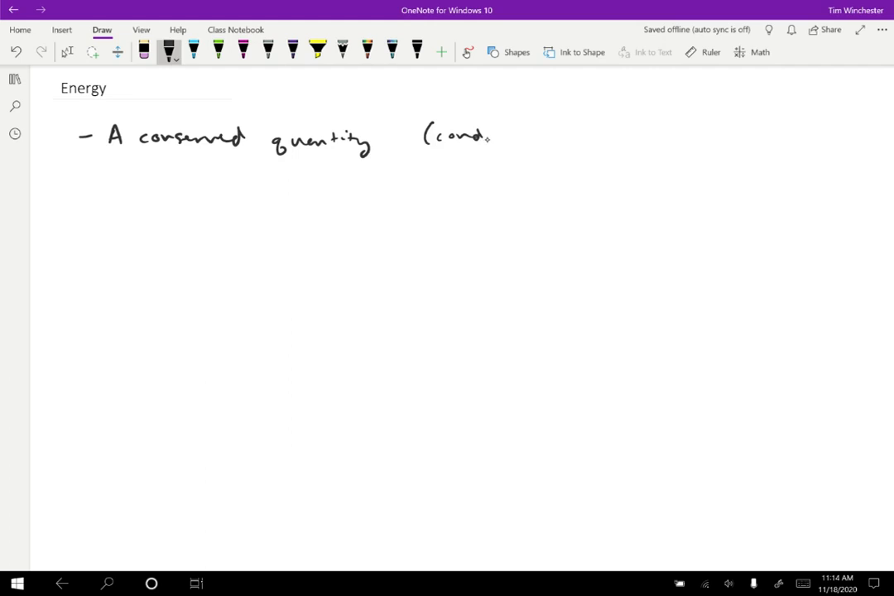
left_click_drag(488, 136, 560, 136)
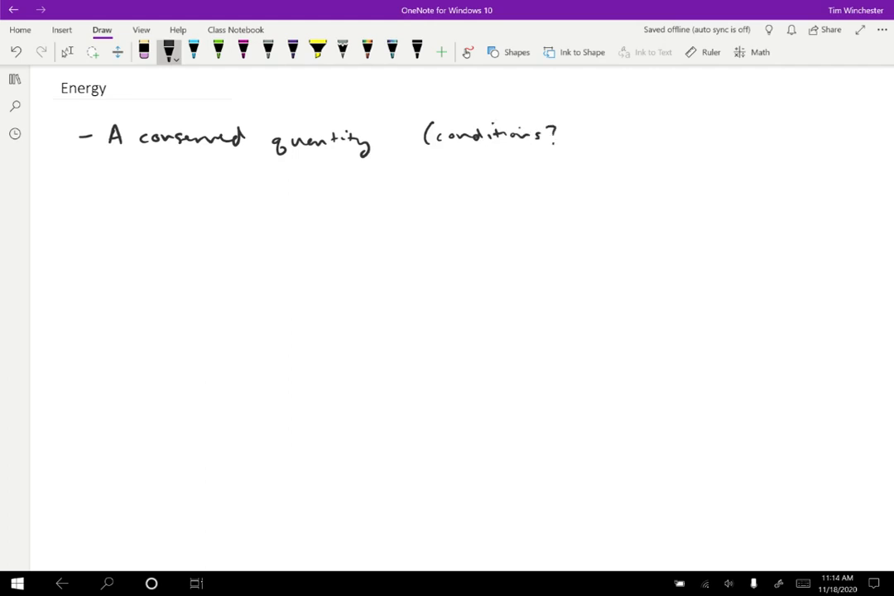
left_click_drag(561, 124, 563, 149)
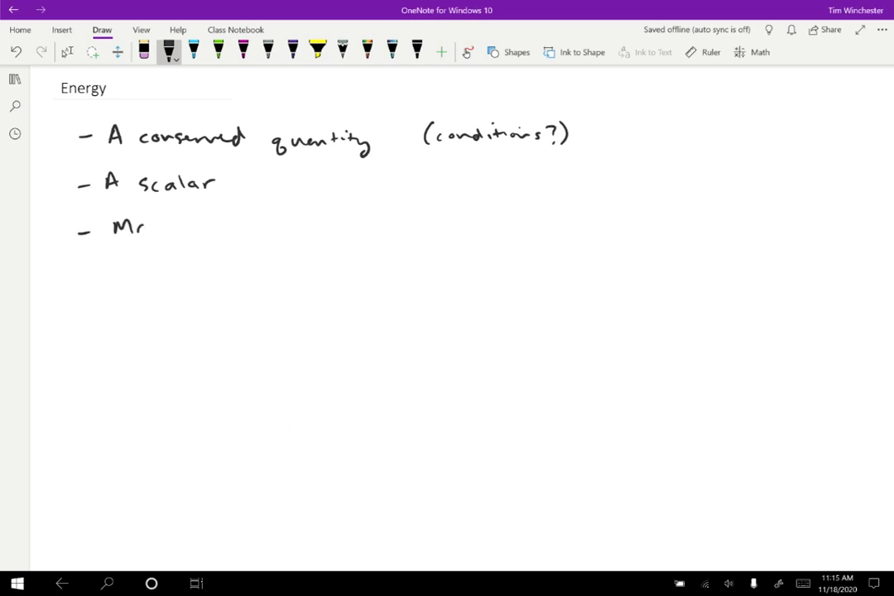
Handwrite 'Many types: kinetic, gravitational potential, chemical,' on the third bullet's first line.
left_click_drag(141, 230, 240, 240)
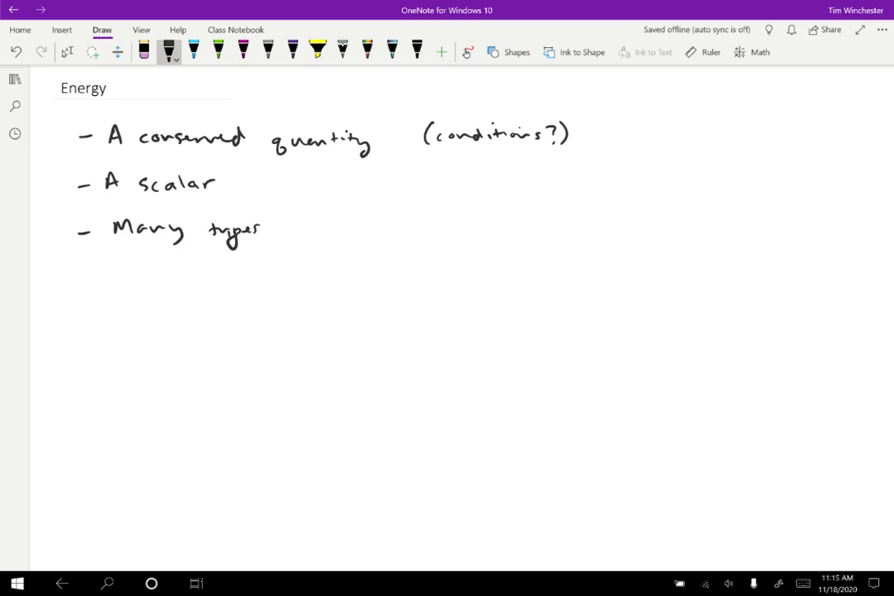
left_click(284, 228)
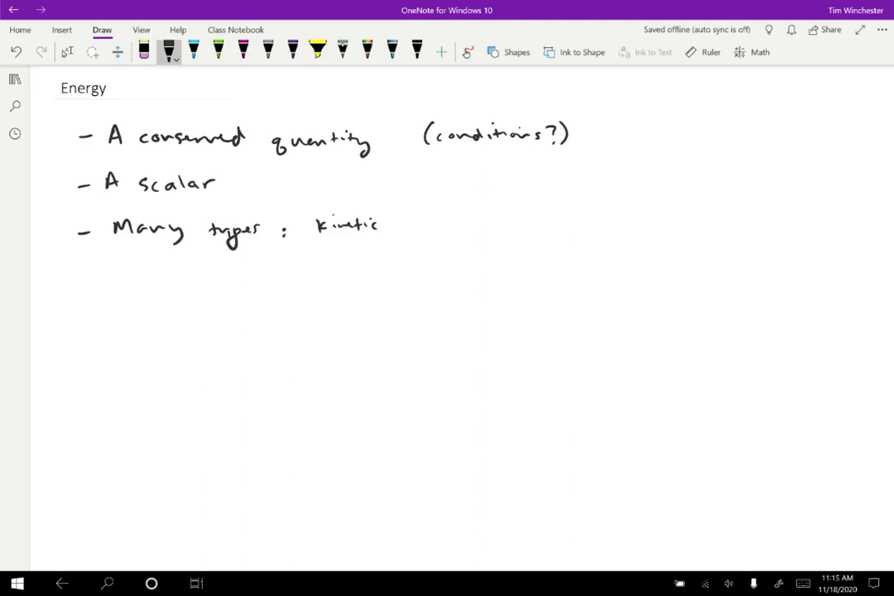
left_click_drag(384, 232, 450, 230)
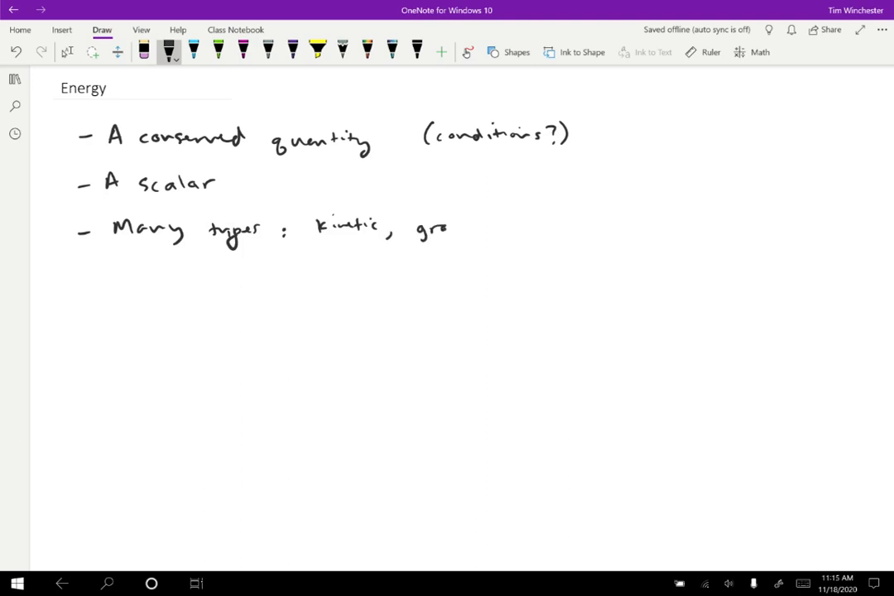
left_click_drag(450, 228, 538, 230)
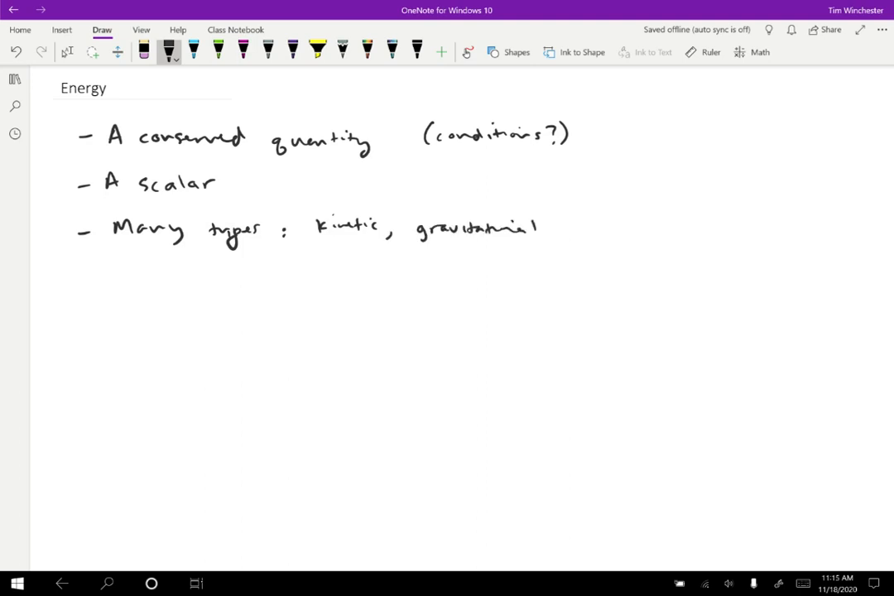
left_click_drag(546, 229, 637, 228)
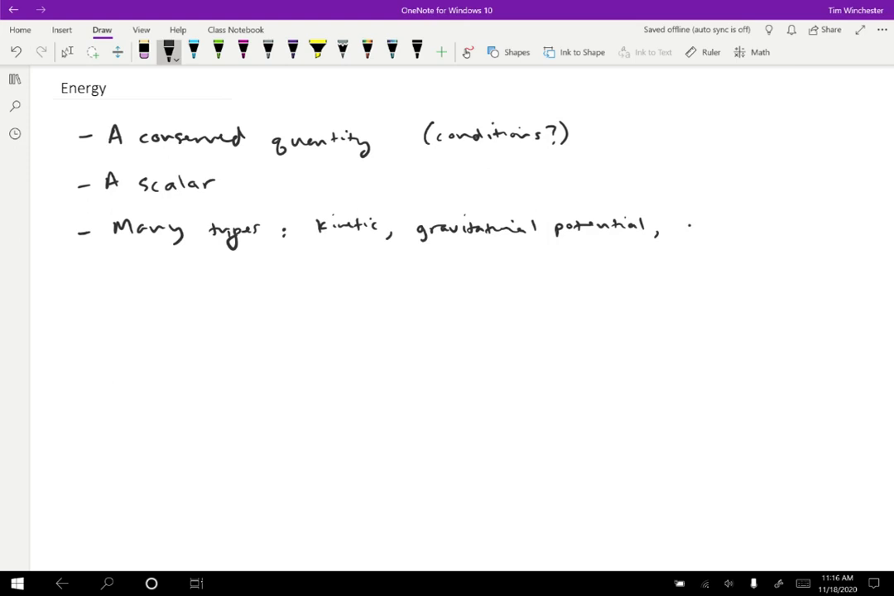
left_click_drag(679, 228, 775, 228)
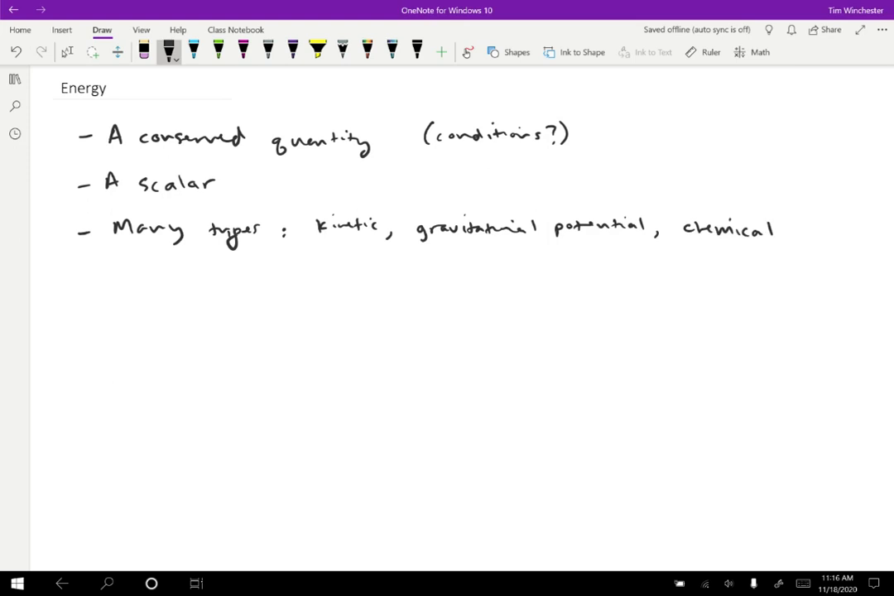
left_click(777, 238)
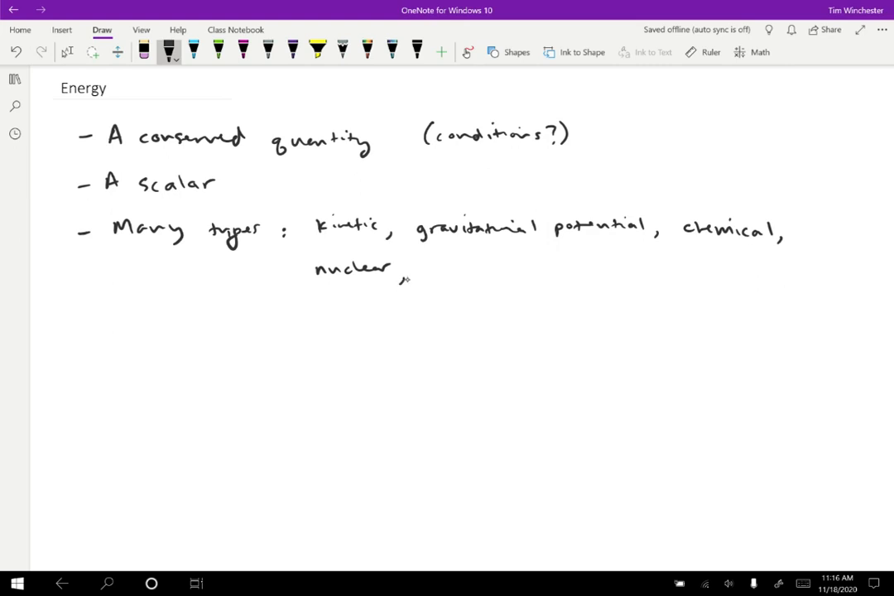
Continue the list on a second line with 'nuclear, electric, light, sound, etc.'.
left_click_drag(401, 268, 500, 269)
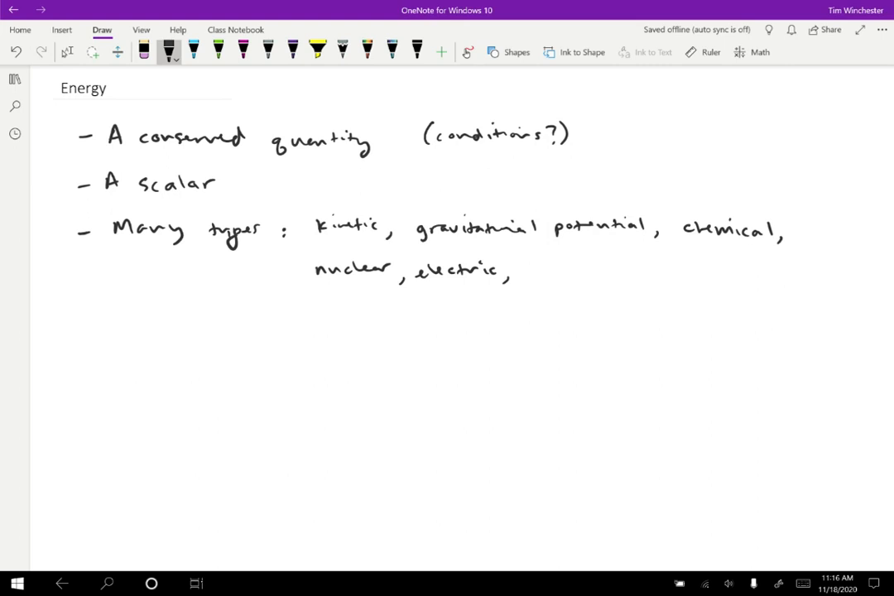
left_click_drag(529, 273, 571, 264)
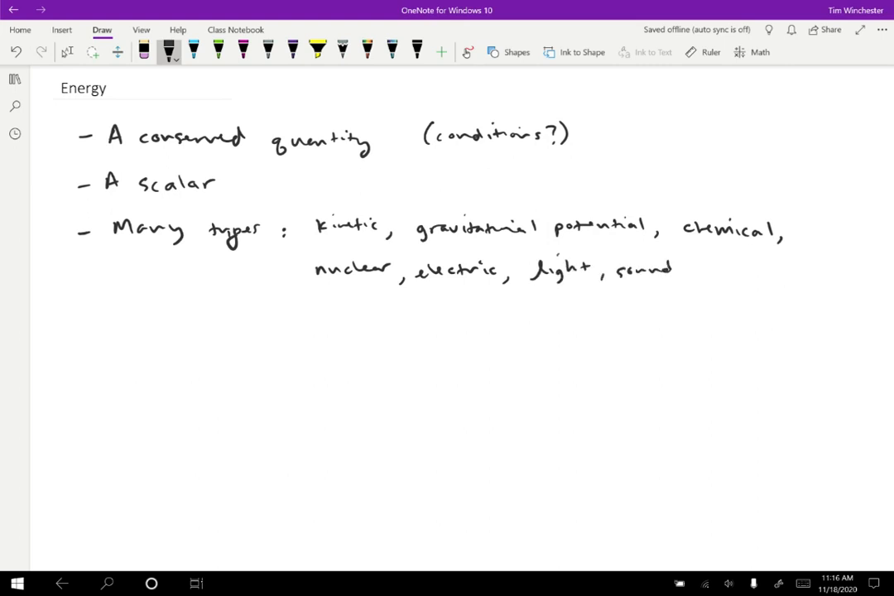
left_click_drag(674, 268, 682, 281)
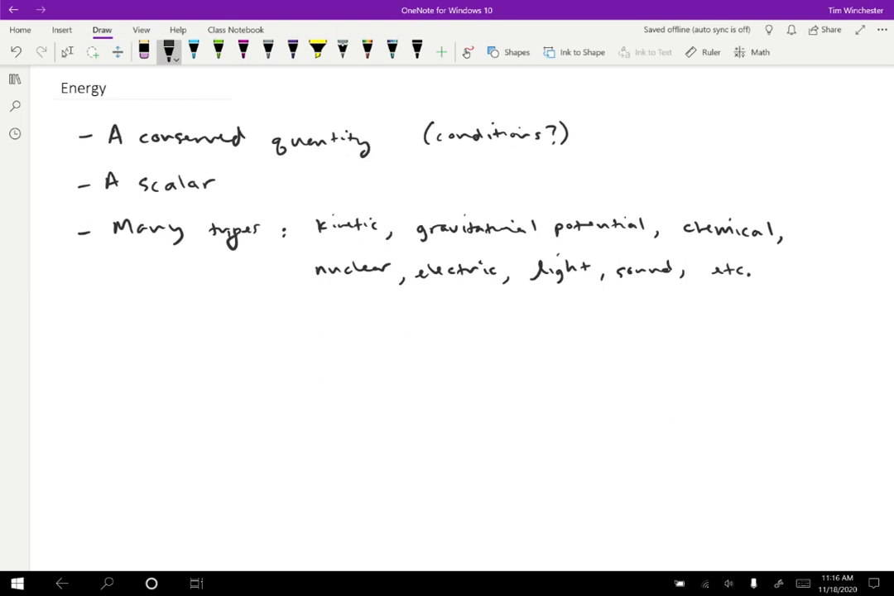
left_click_drag(80, 318, 96, 340)
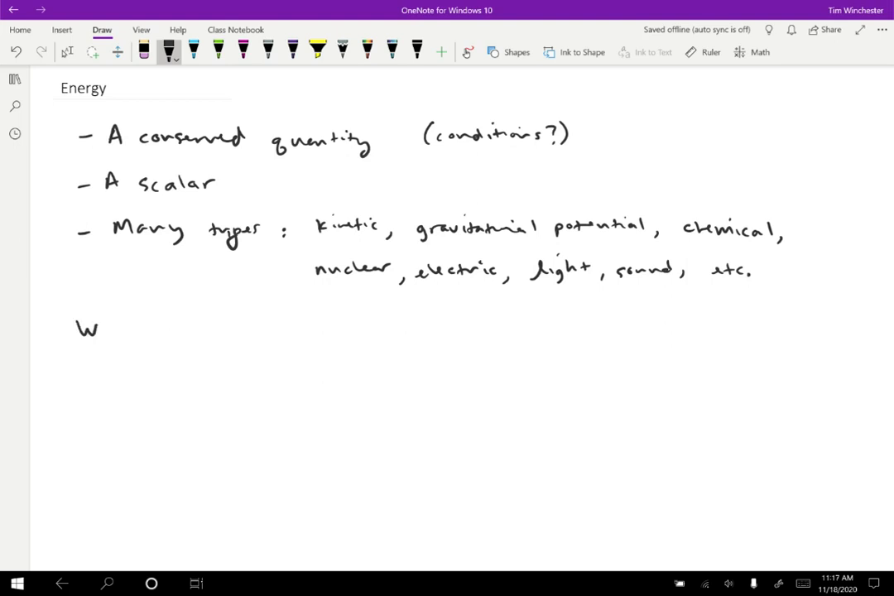
Handwrite 'What actually is energy?' below the bullets with 'is' underlined.
left_click_drag(86, 328, 240, 323)
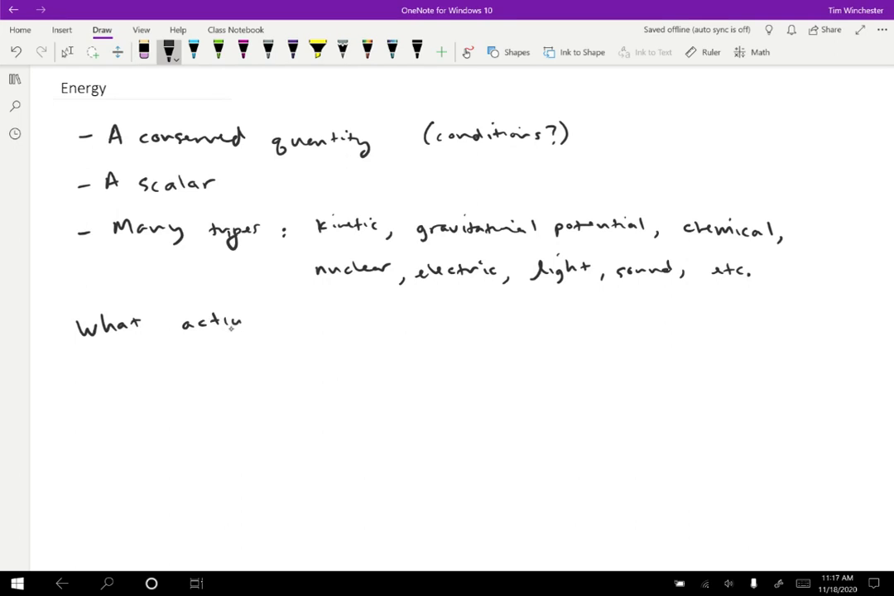
left_click_drag(232, 323, 311, 323)
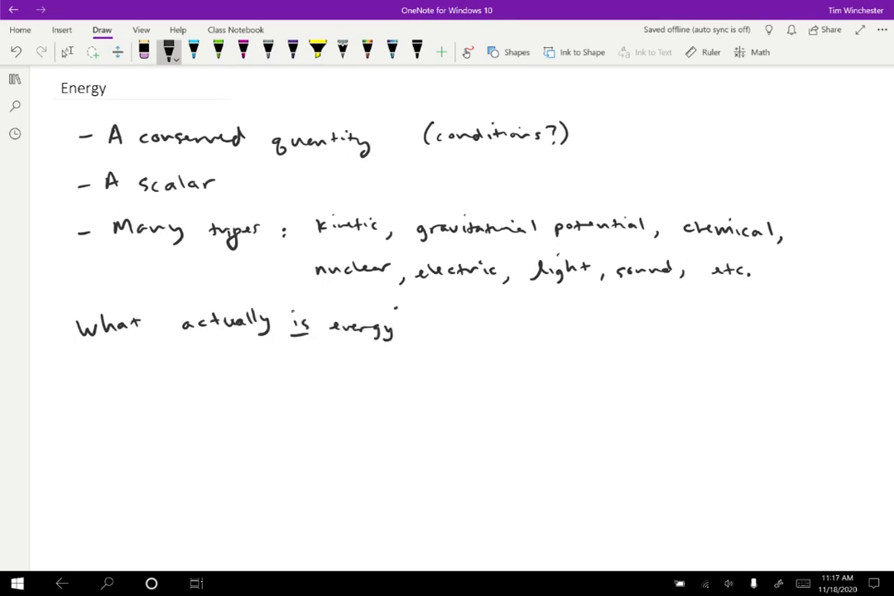
left_click_drag(397, 311, 405, 335)
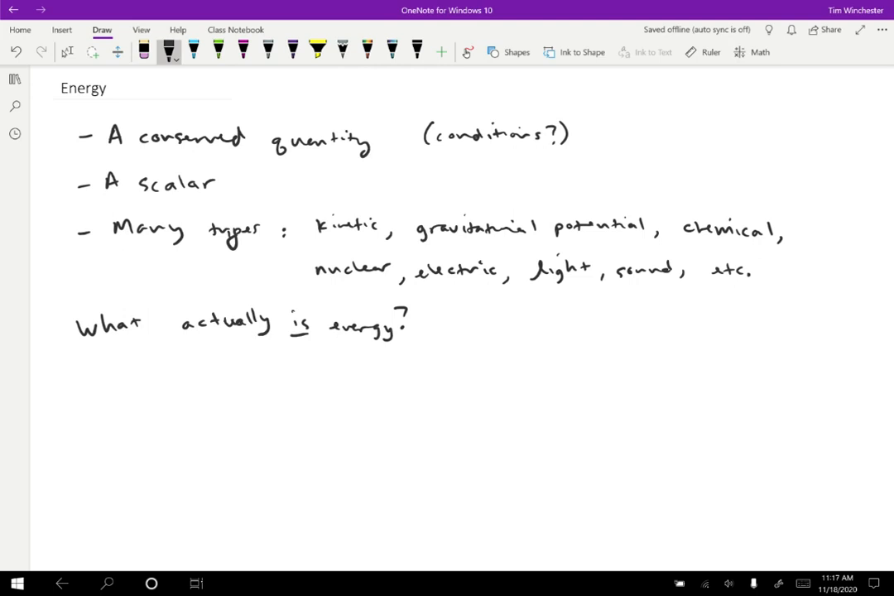
left_click(80, 367)
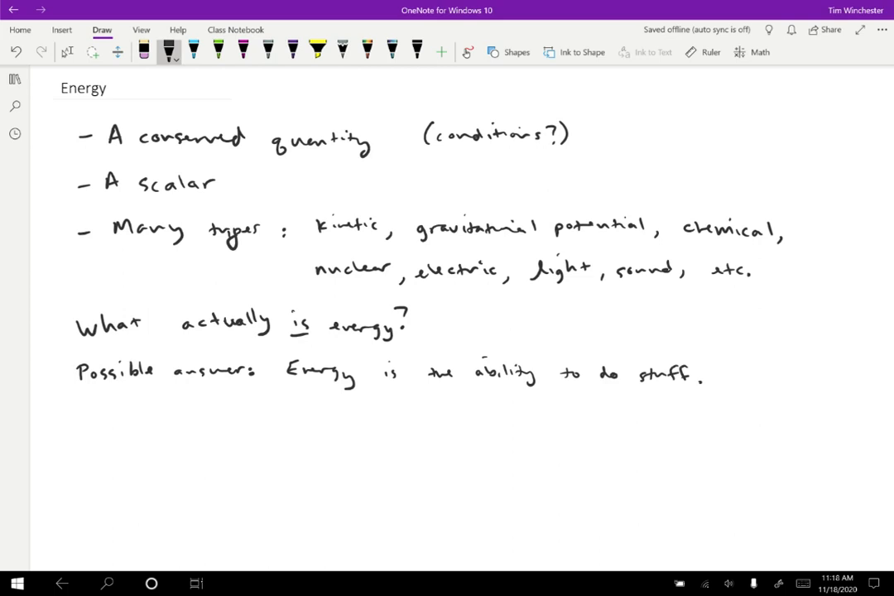
Begin the '(aka' parenthetical after 'Energy is the ability to do stuff.'.
left_click_drag(725, 372, 786, 377)
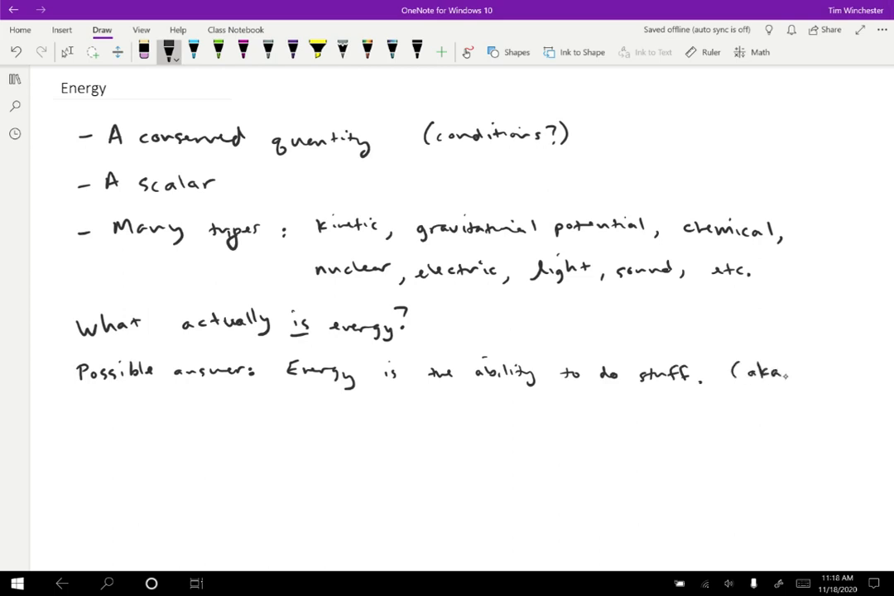